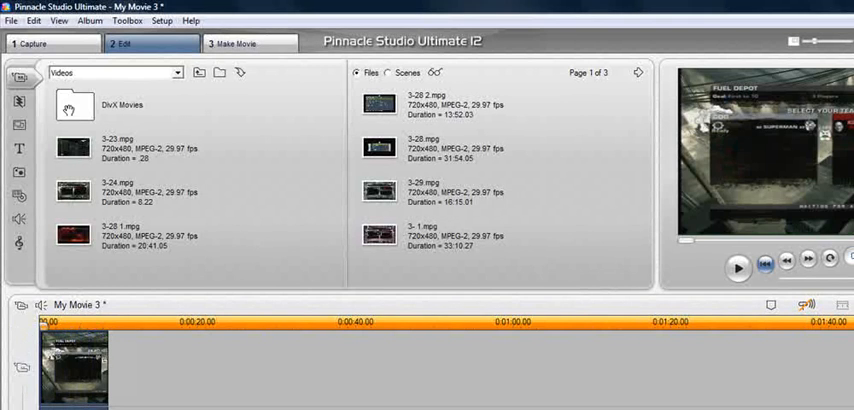
Step: Switch to Capture mode and hide the video input adjustment controls
click(28, 44)
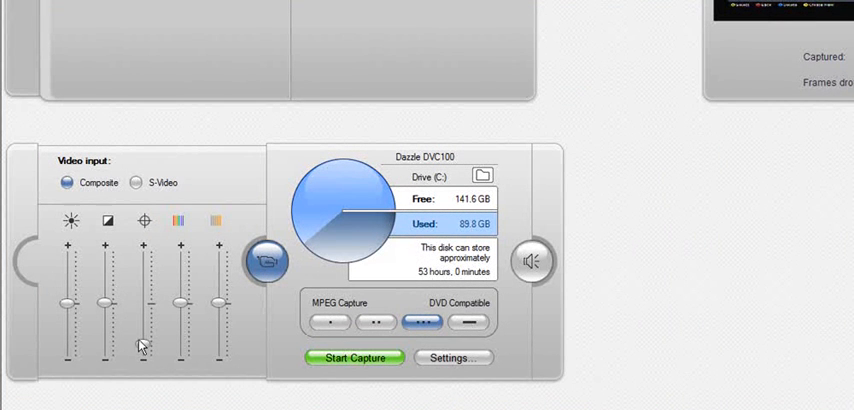
mouse_move(144, 344)
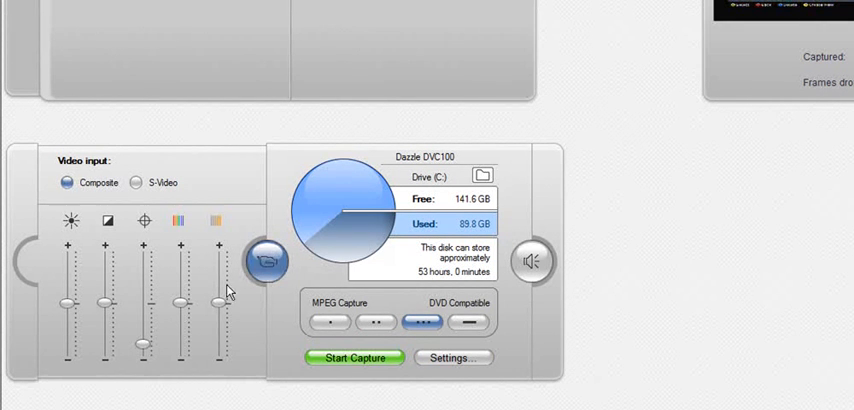
click(268, 260)
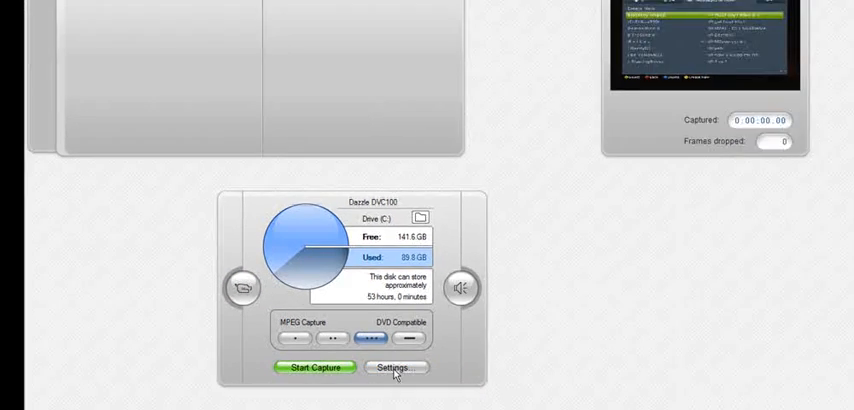
click(396, 368)
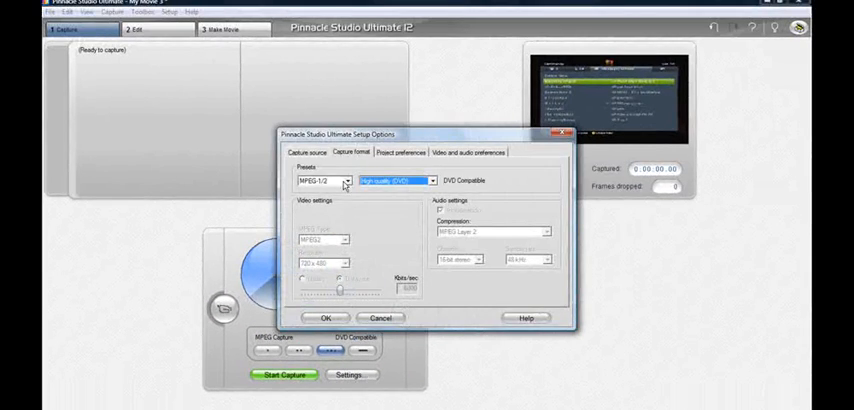
click(396, 180)
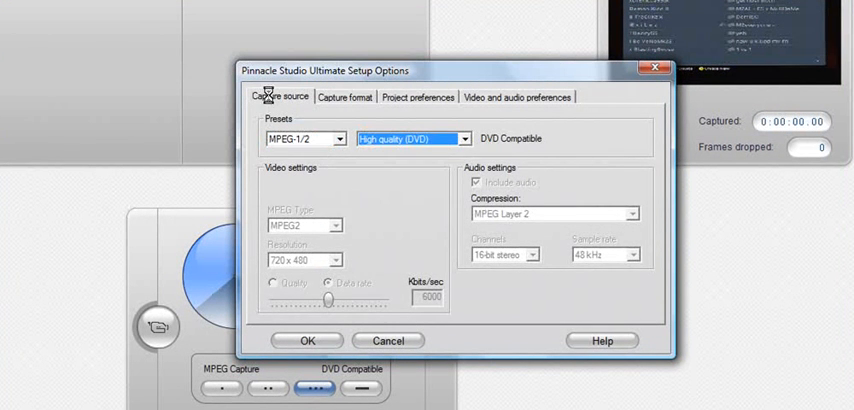
click(280, 96)
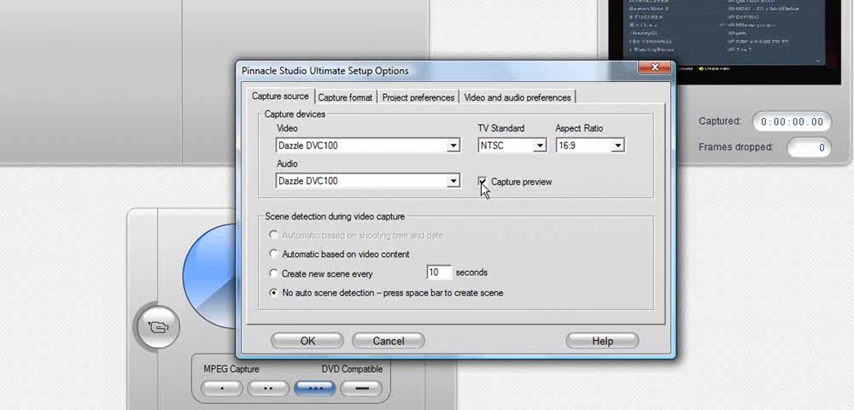
click(482, 180)
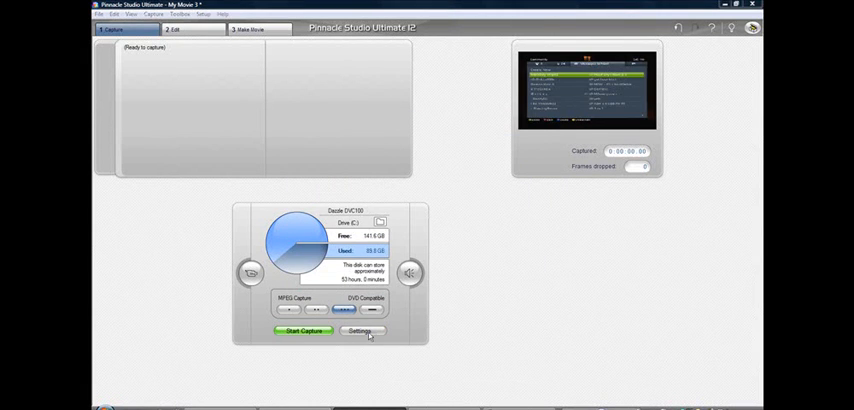
Step: Review Project preferences and Capture format in Setup Options, then close the dialog
click(360, 332)
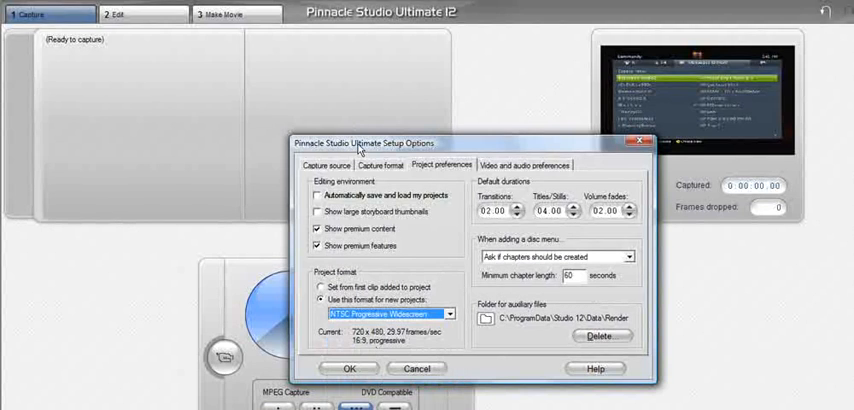
click(380, 164)
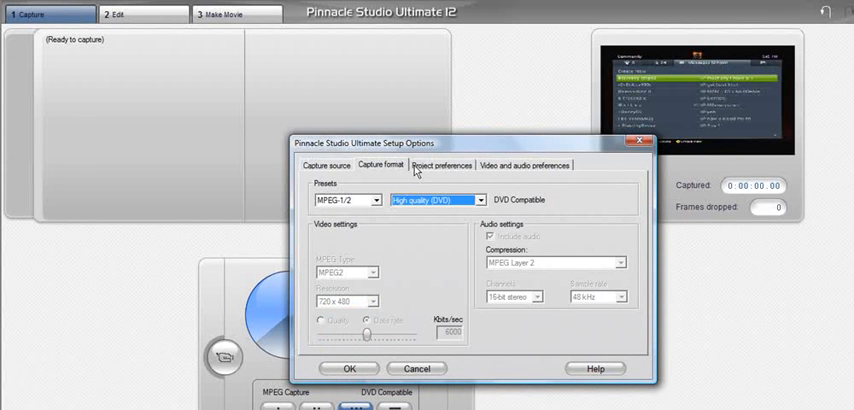
click(442, 166)
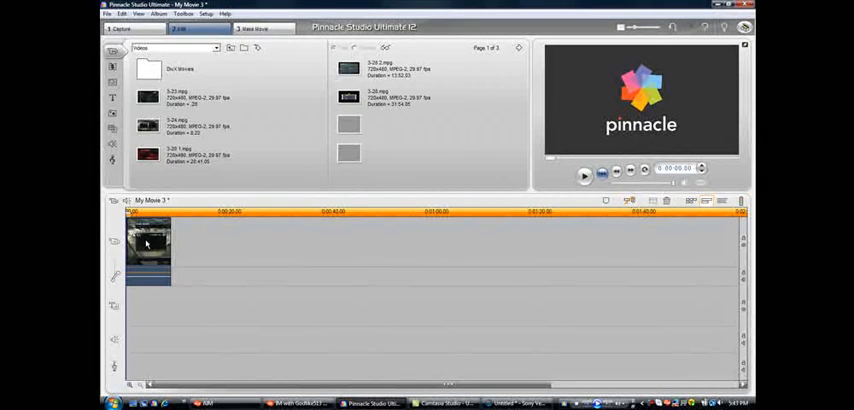
Step: Enable picture-in-picture on the timeline clip and adjust its scale/cropping in the frame
right_click(148, 244)
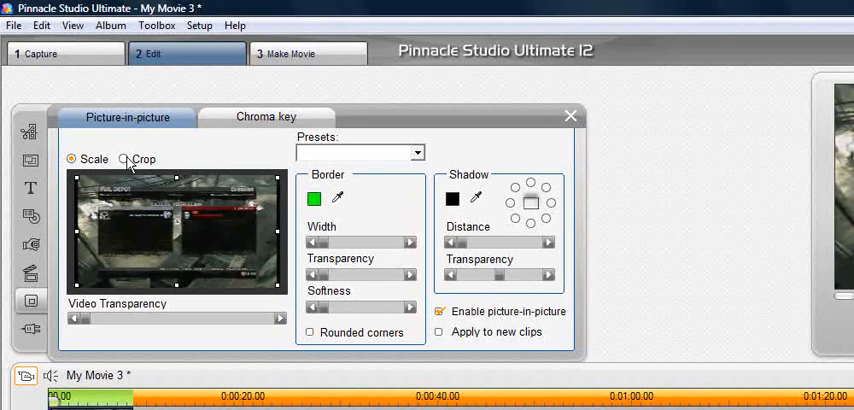
click(122, 160)
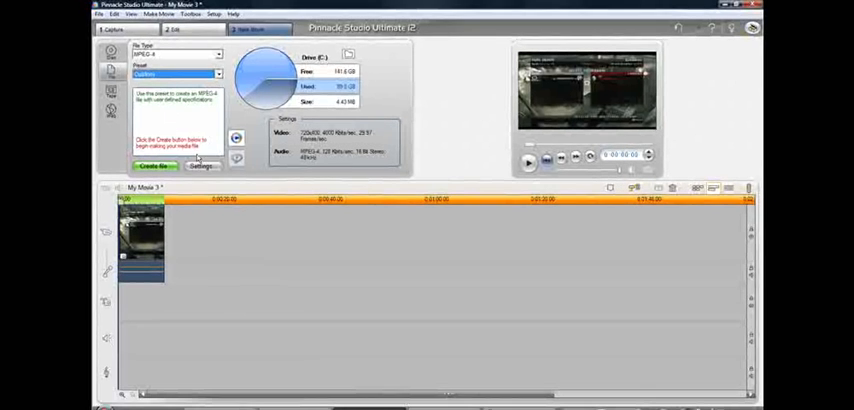
Step: Bring up Make Movie mode to review the output type and file settings
click(200, 166)
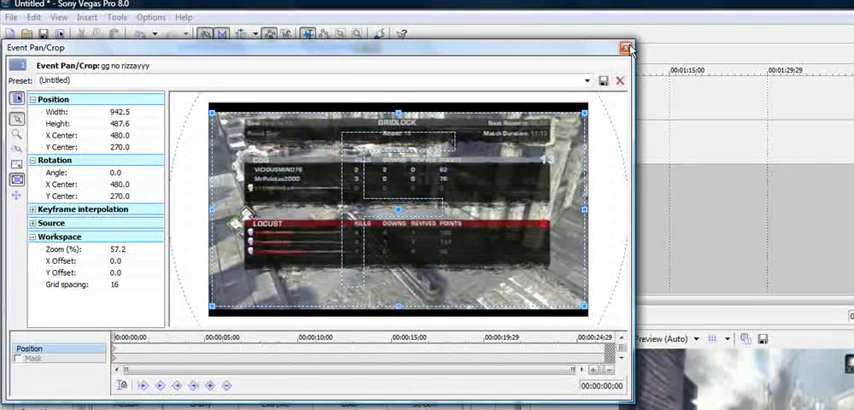
Step: Finish the Event Pan/Crop framing of the game clip and return to the timeline
click(628, 48)
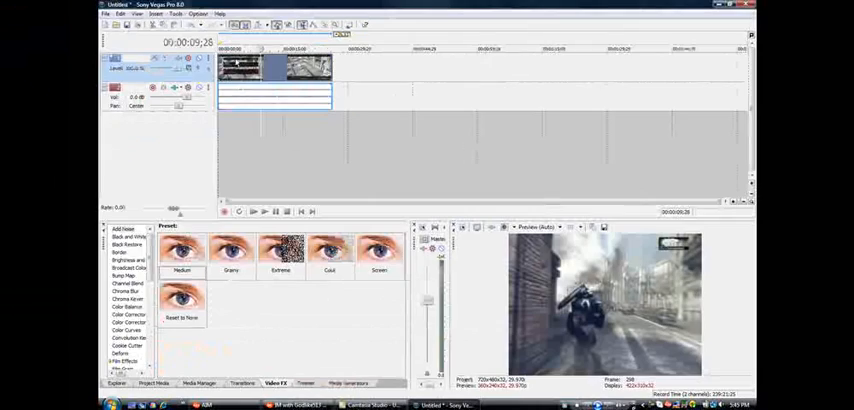
Step: Start a custom Render As template with Best video rendering quality, checking the audio settings
click(108, 14)
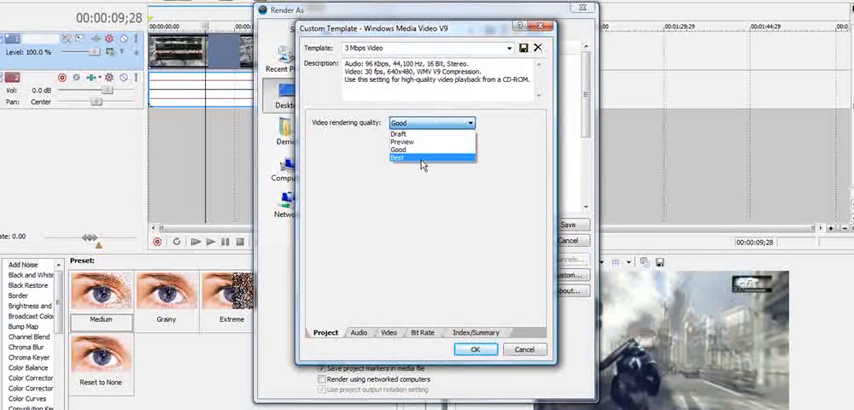
click(396, 158)
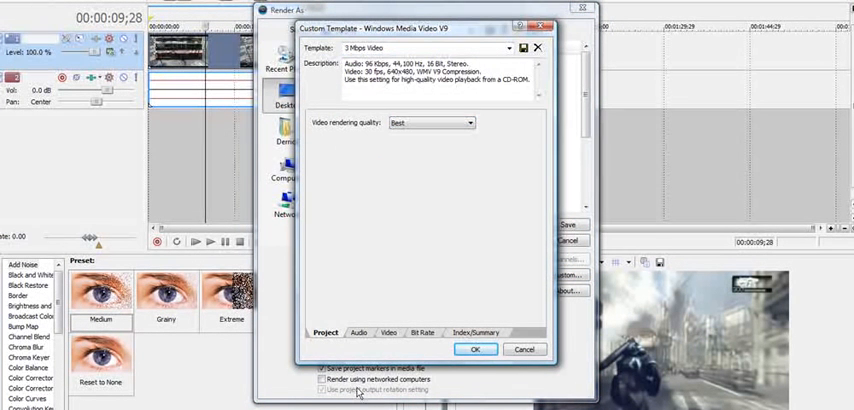
click(358, 332)
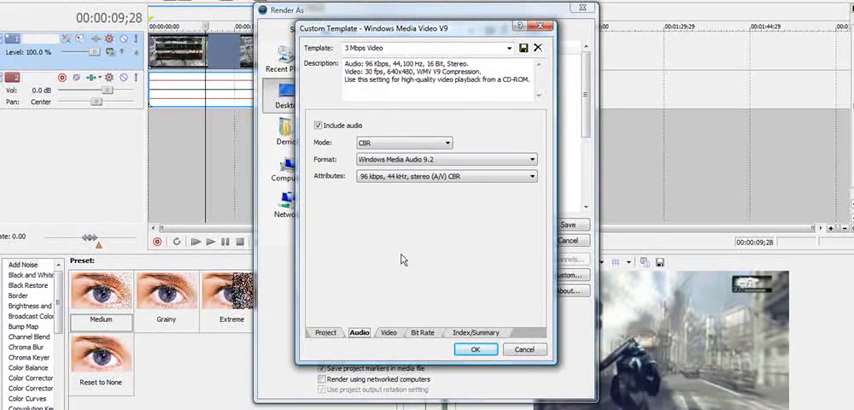
click(388, 332)
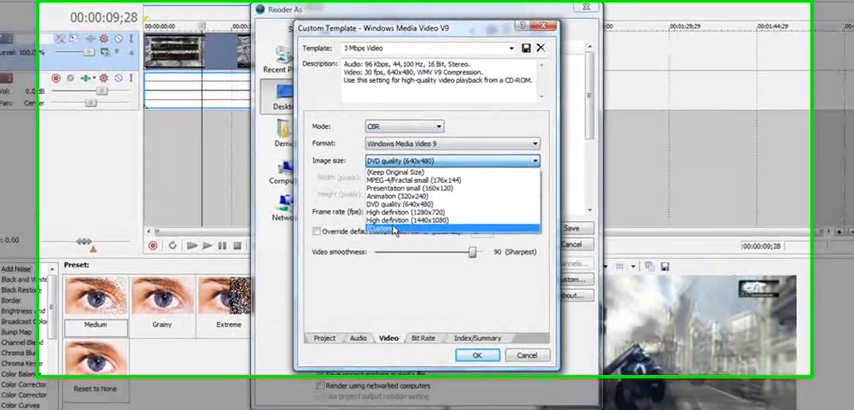
Step: Set custom image width 1000, 5 seconds per keyframe, and override the compression buffer to 8
click(396, 230)
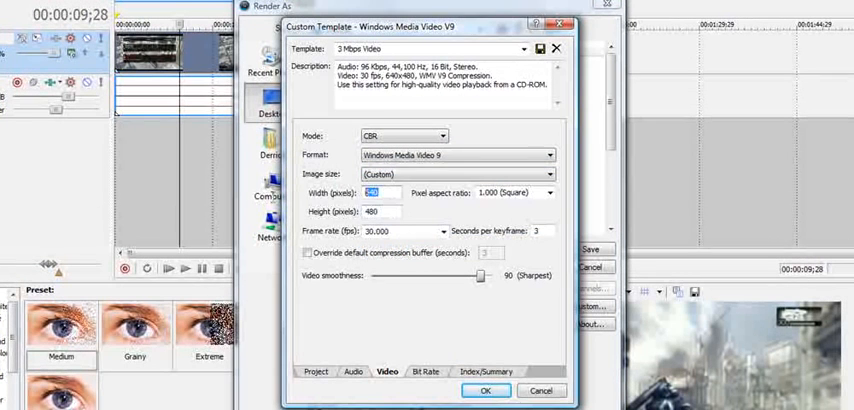
text(1000)
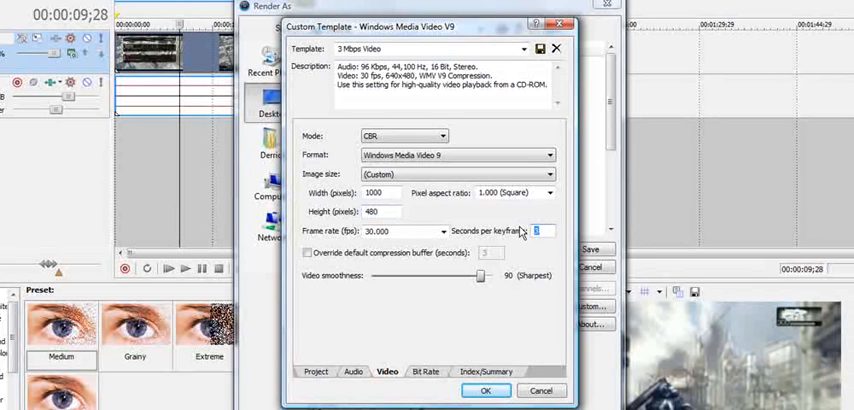
text(5)
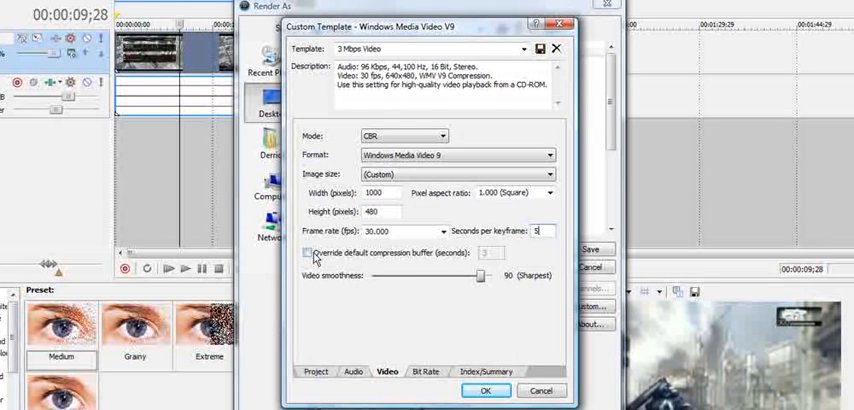
click(308, 252)
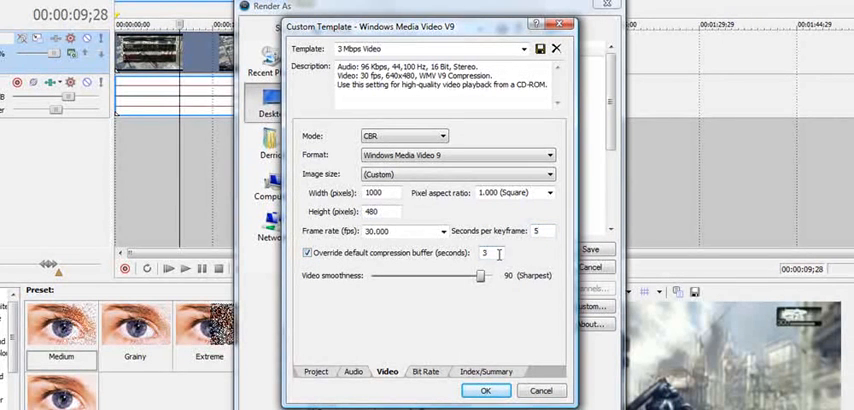
text(8)
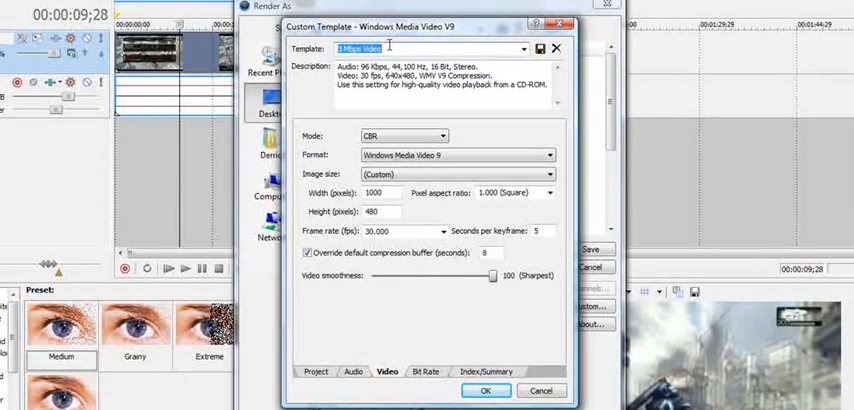
Step: Name the template 'qua' and start rendering the project to the WMV file
text(quality test for camtasia)
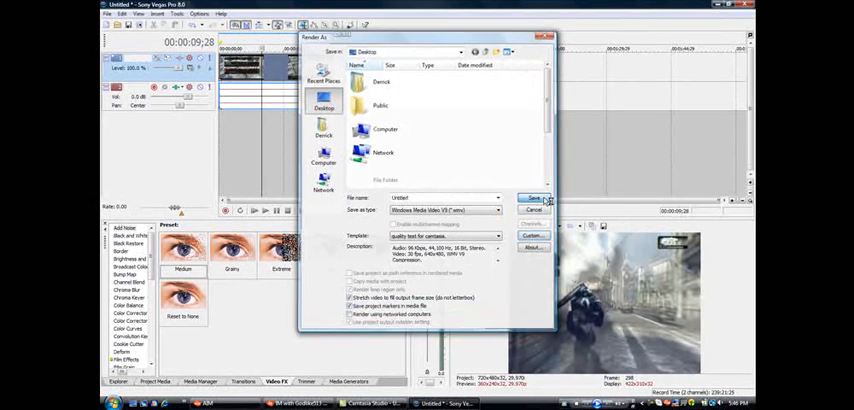
click(534, 198)
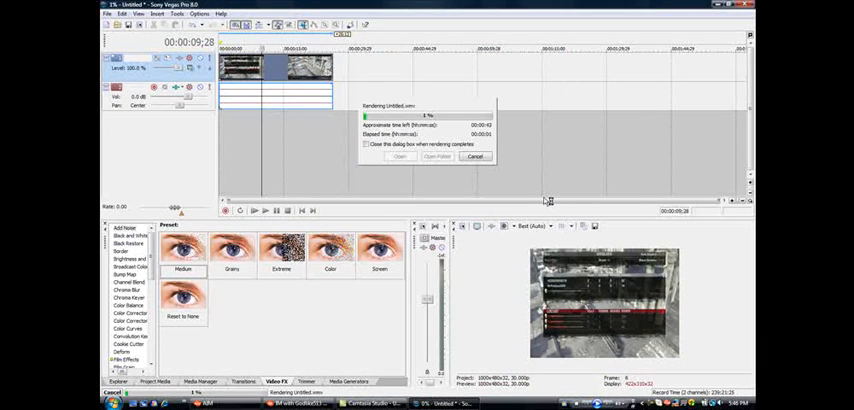